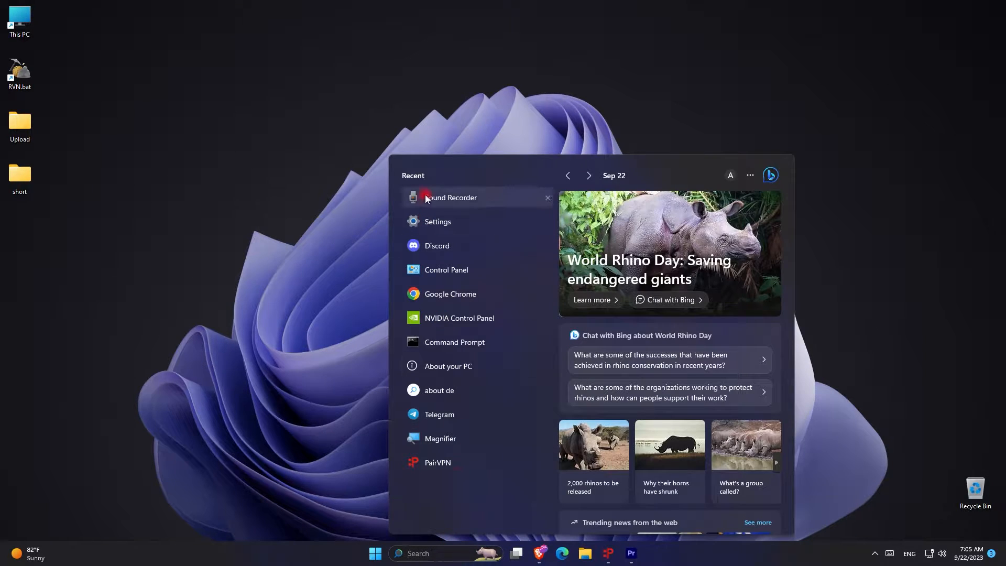
# - Launch Sound Recorder from Start's Recent list to check Microphone (Yeti X) is the input
pyautogui.click(449, 197)
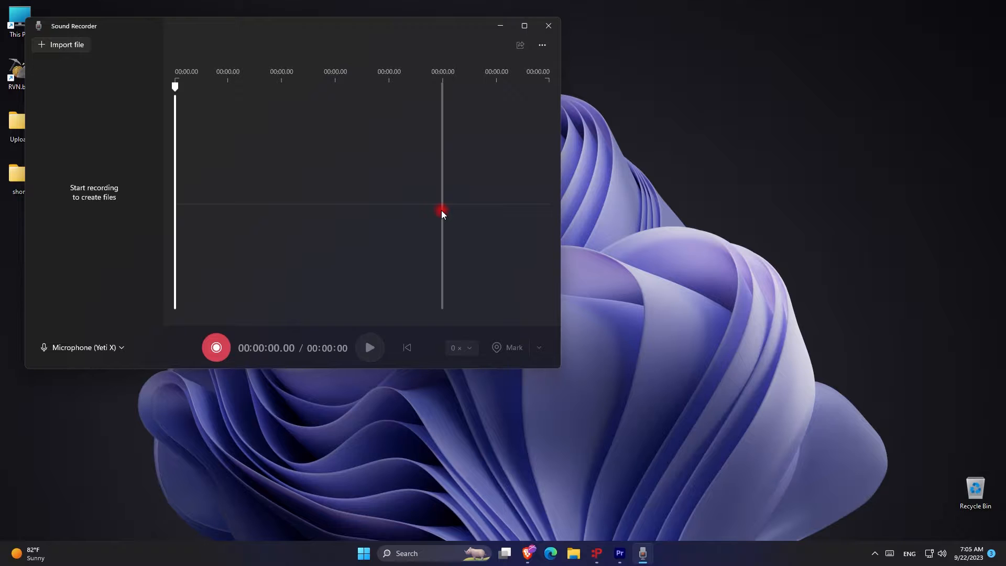
pyautogui.moveTo(547, 25)
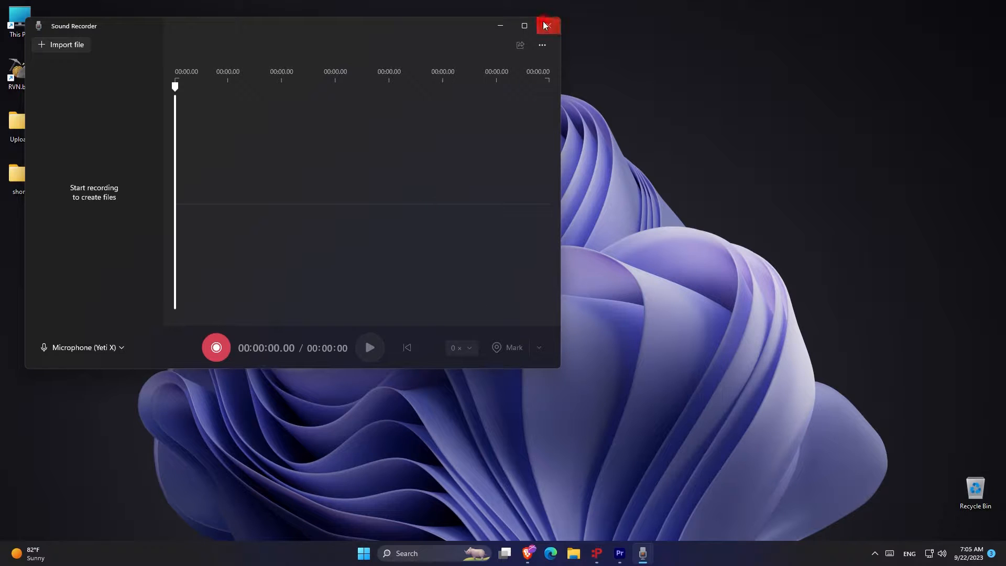
# - Close Sound Recorder and reset Discord's Voice & Video settings to defaults, confirming with Okay
pyautogui.click(546, 26)
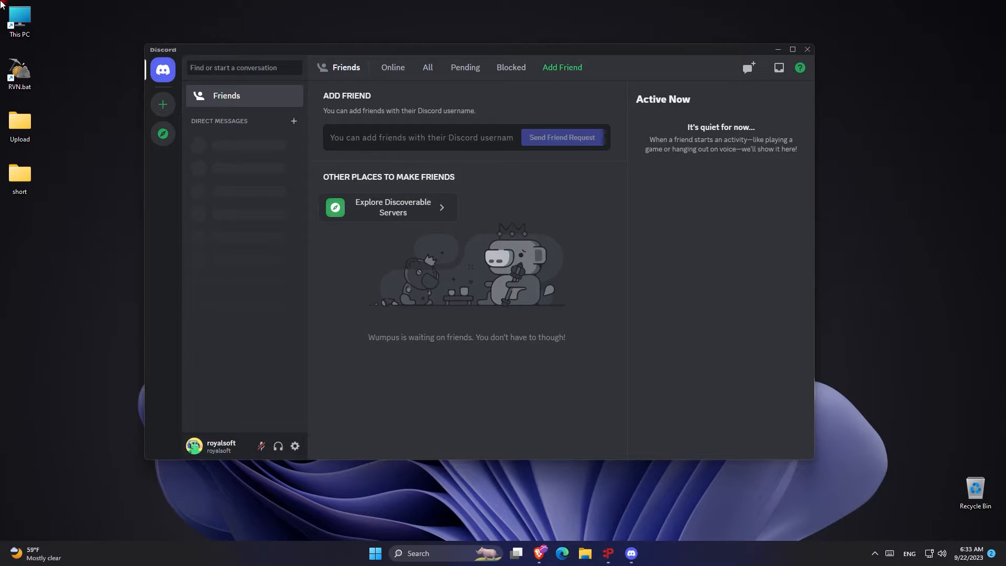
pyautogui.click(294, 446)
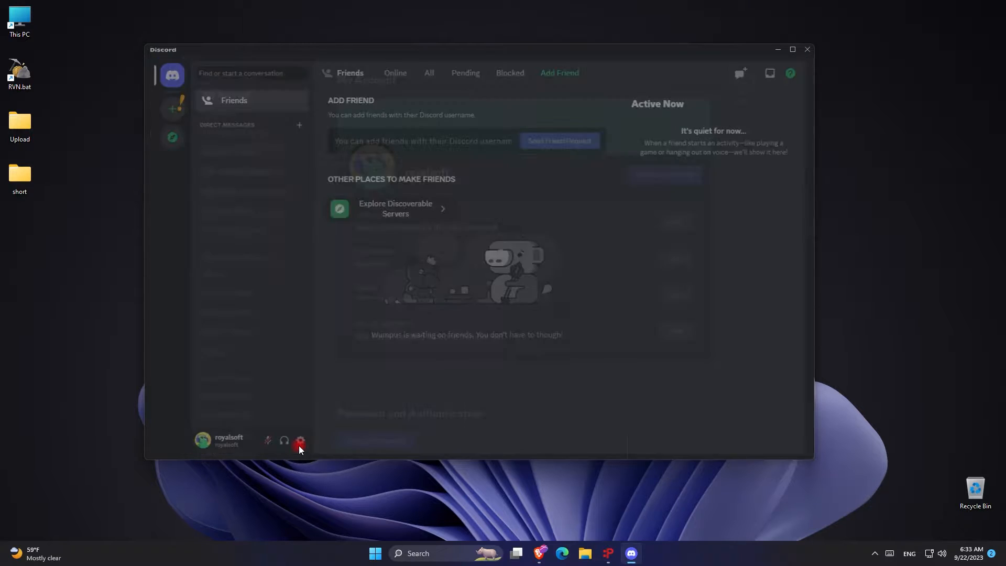
pyautogui.click(299, 442)
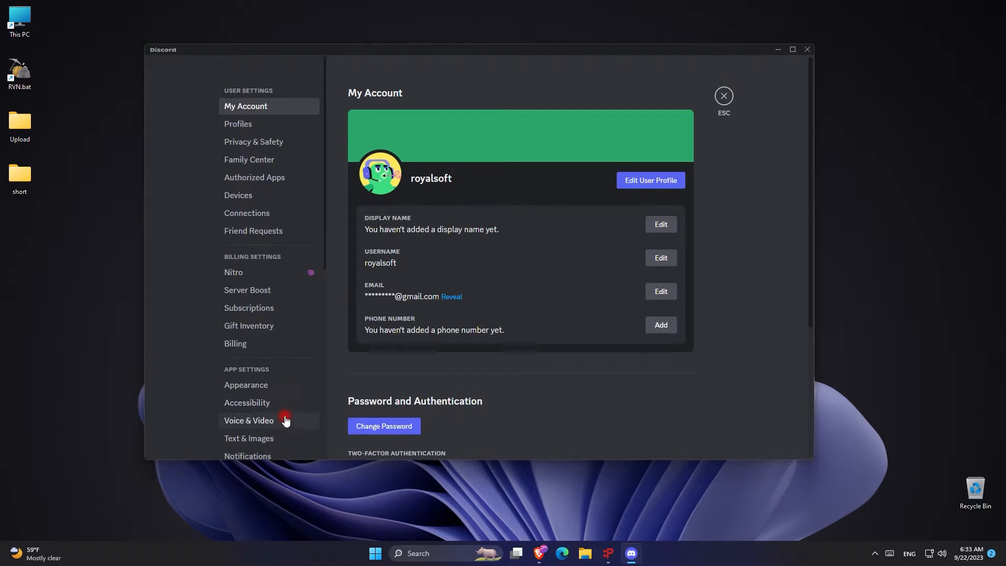
pyautogui.click(248, 420)
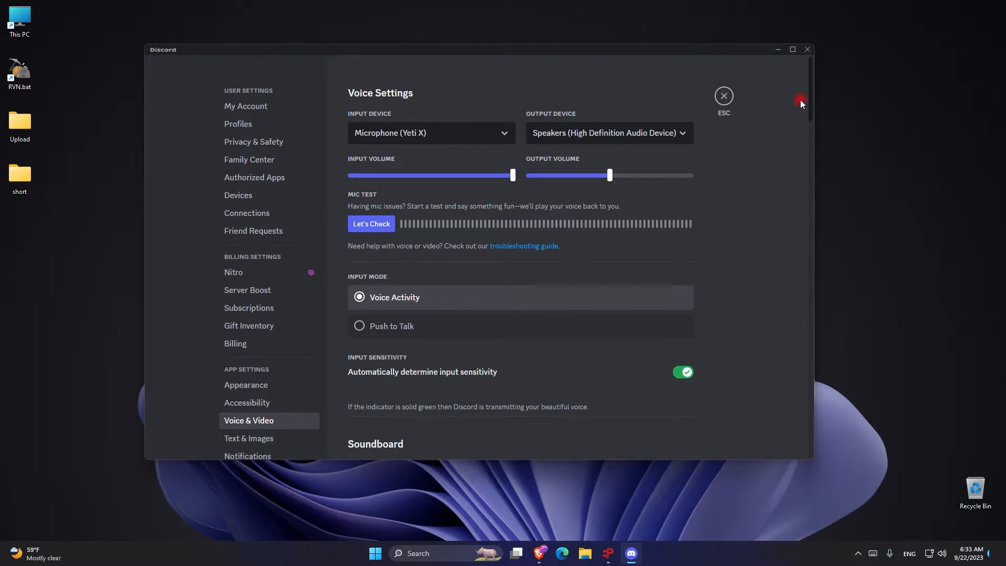
pyautogui.scroll(-3)
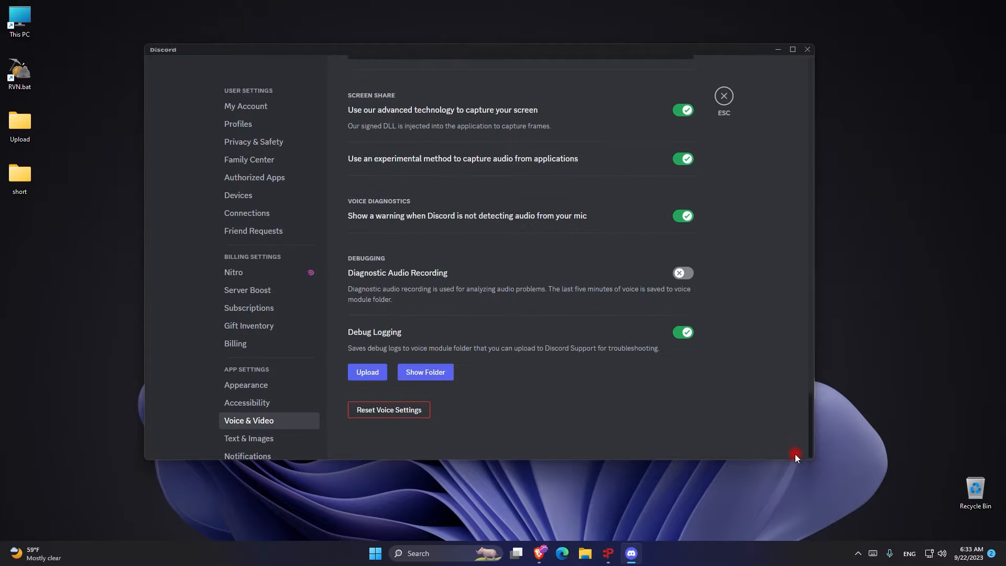
pyautogui.moveTo(389, 410)
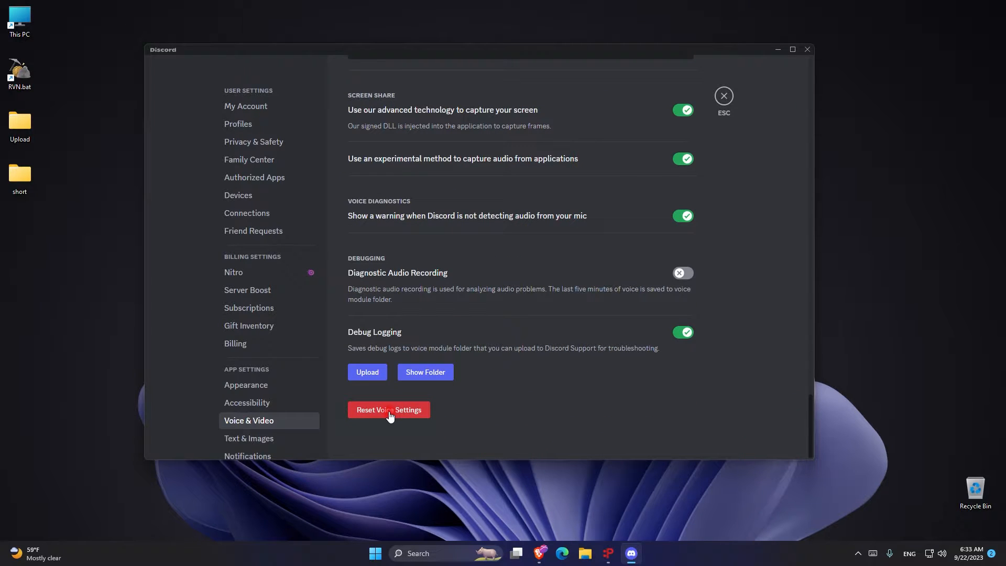
pyautogui.click(388, 409)
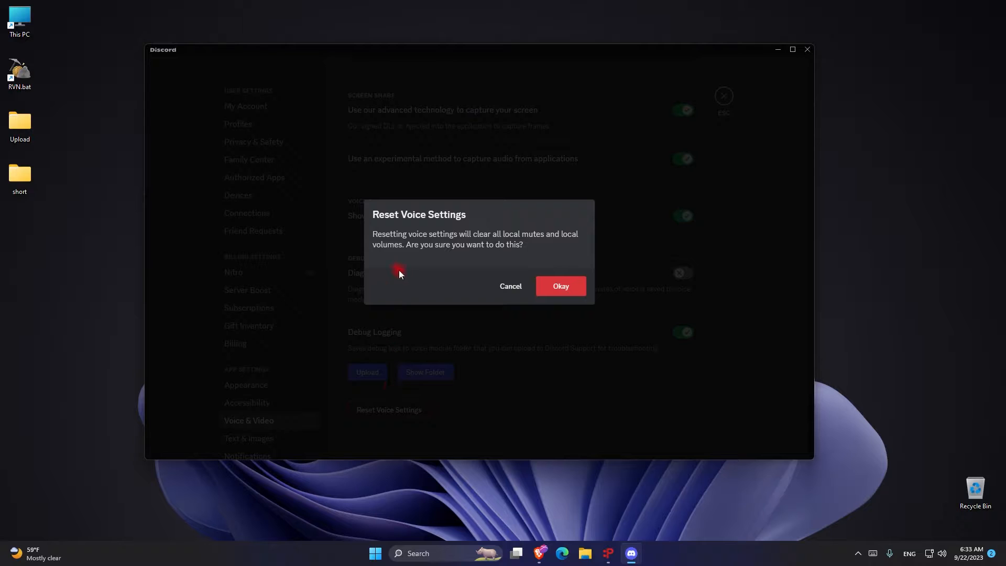
pyautogui.moveTo(558, 290)
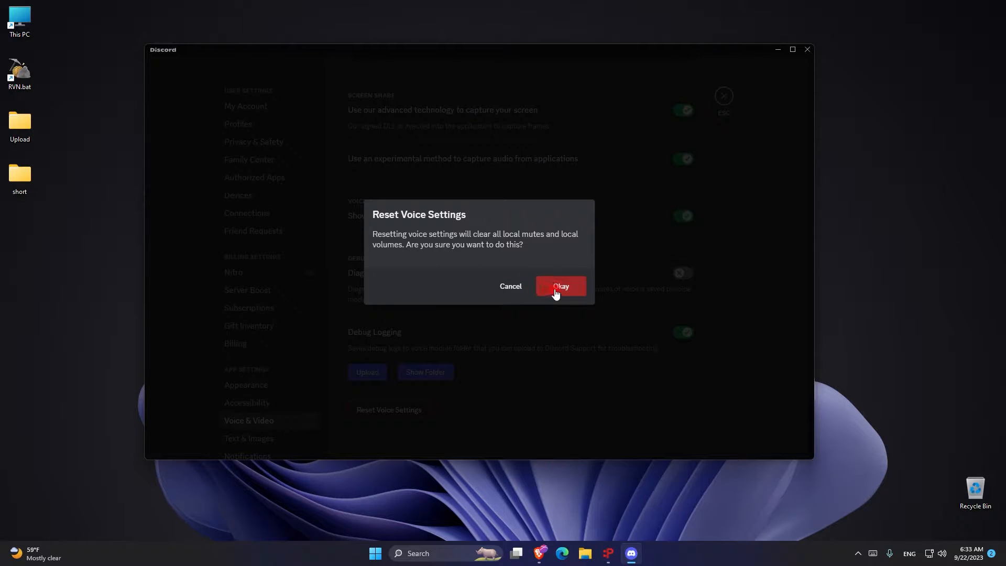
pyautogui.click(559, 286)
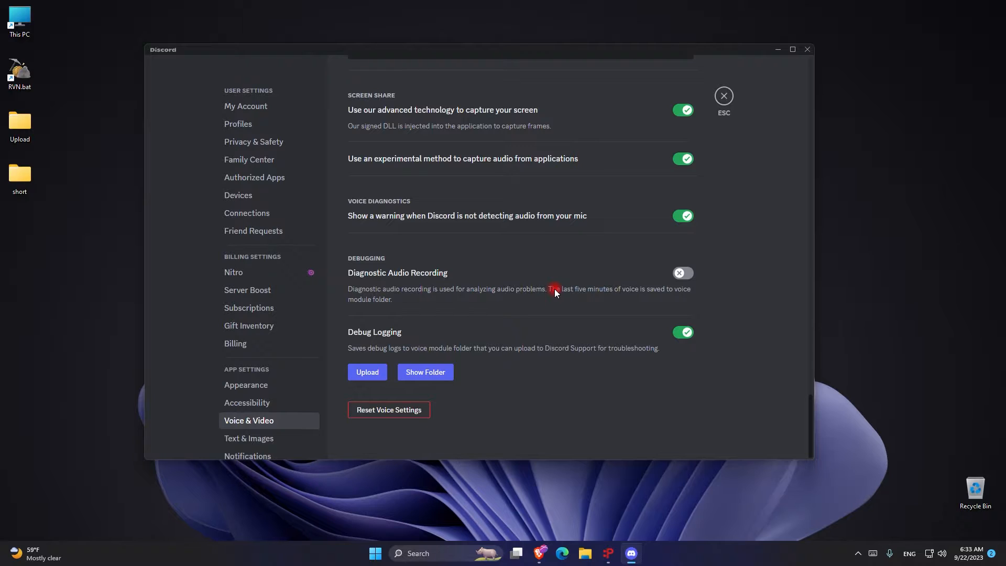
# - Set Discord's Voice & Video input device to Microphone (Yeti X) instead of Default
pyautogui.click(245, 106)
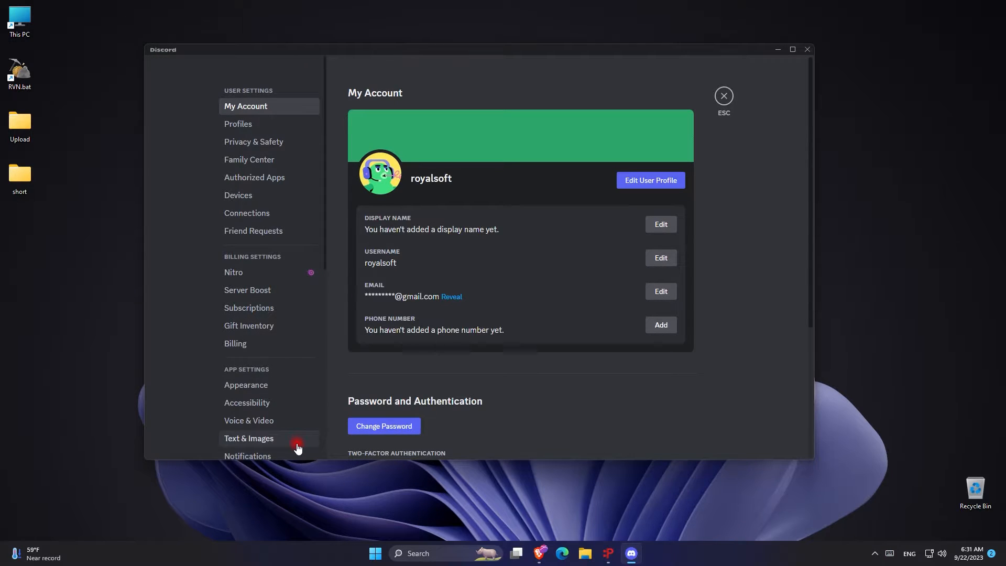
pyautogui.click(249, 420)
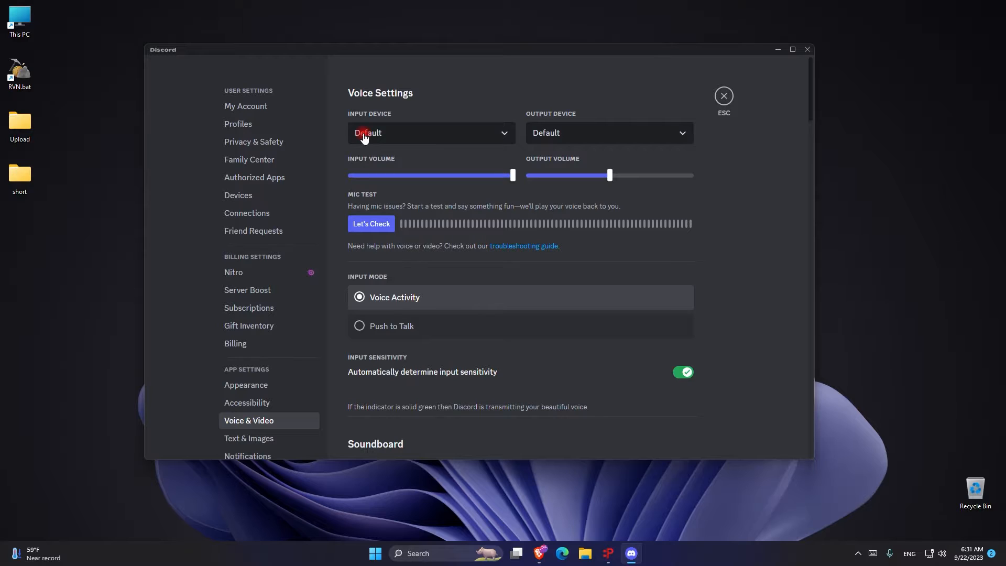
pyautogui.click(431, 133)
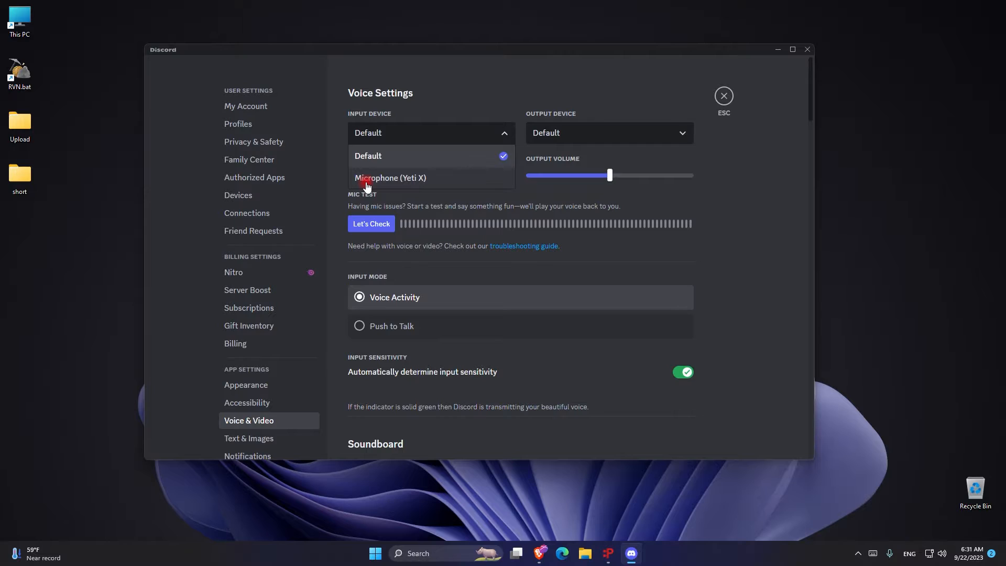
pyautogui.click(391, 177)
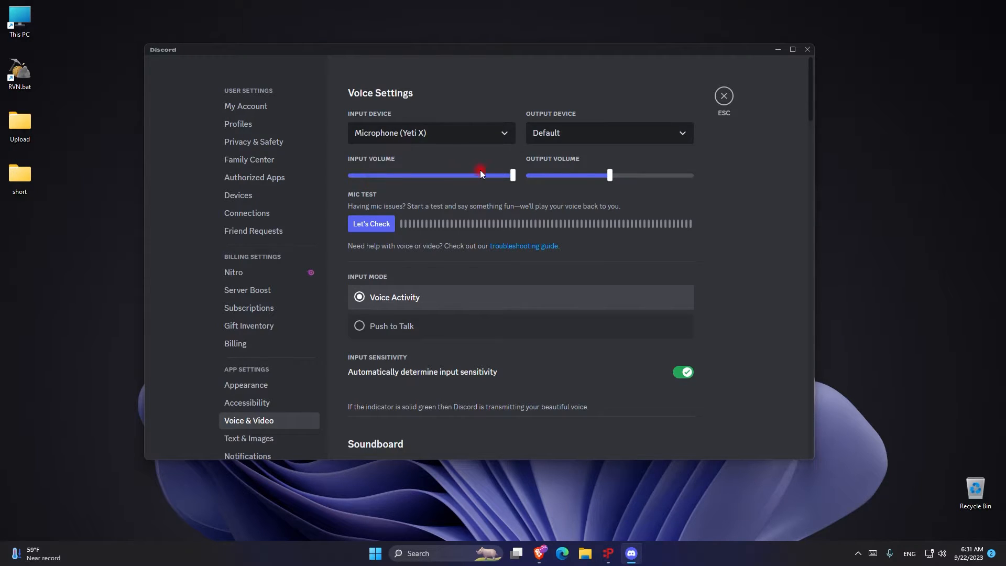
pyautogui.click(606, 132)
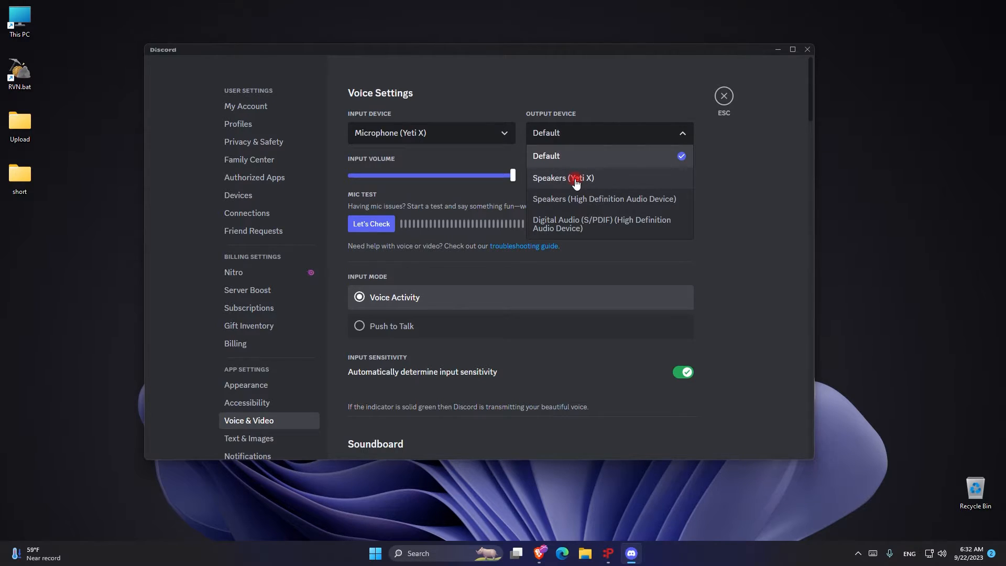
pyautogui.moveTo(575, 192)
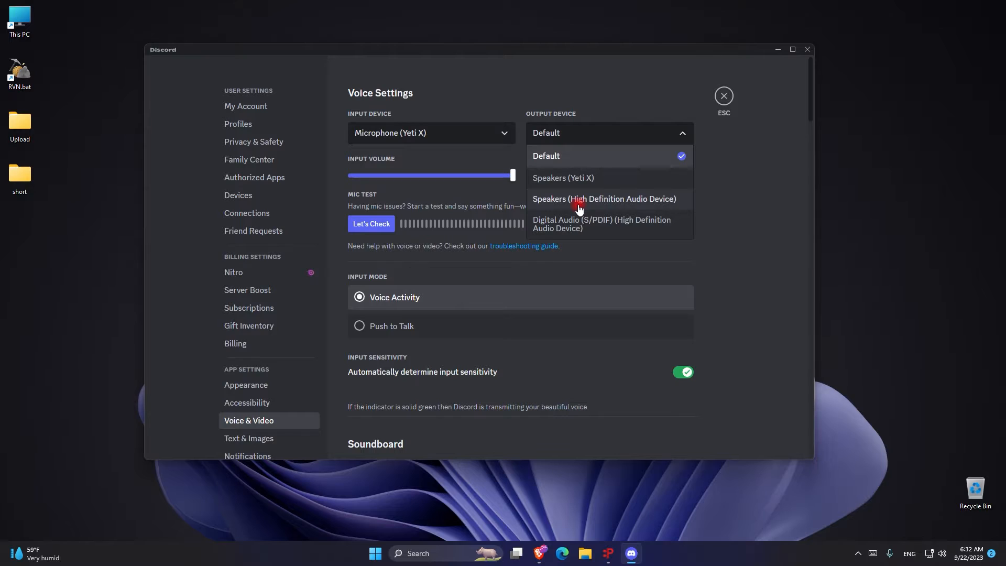
# - Choose Speakers (High Definition Audio Device) as output and run the mic test, which detects no input
pyautogui.click(603, 198)
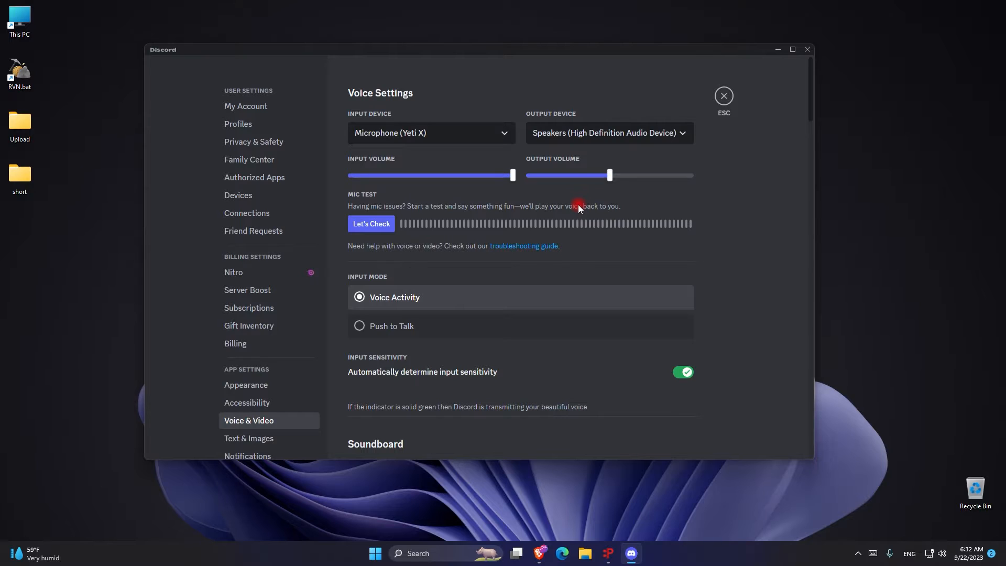
pyautogui.moveTo(435, 199)
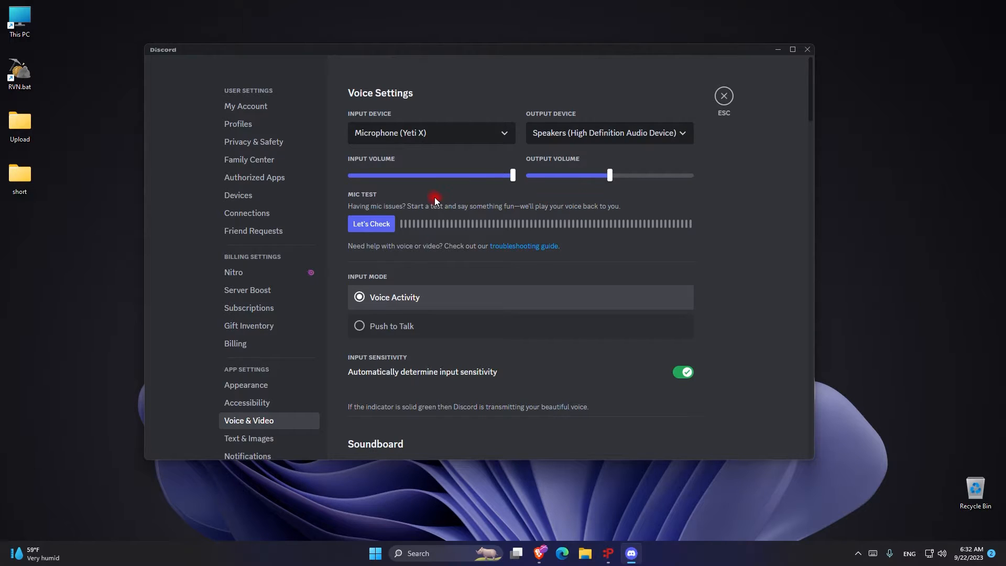
pyautogui.click(371, 223)
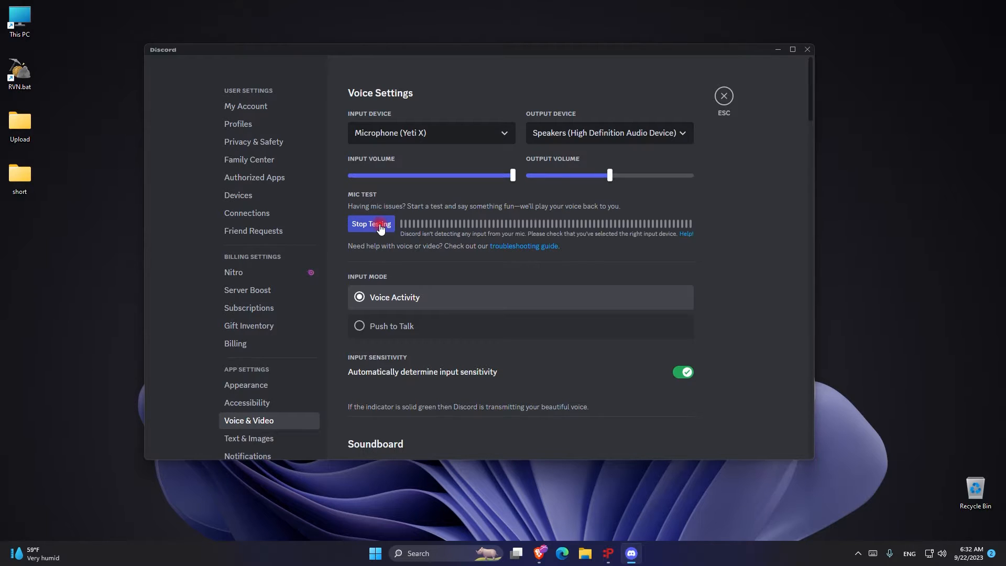
pyautogui.moveTo(378, 215)
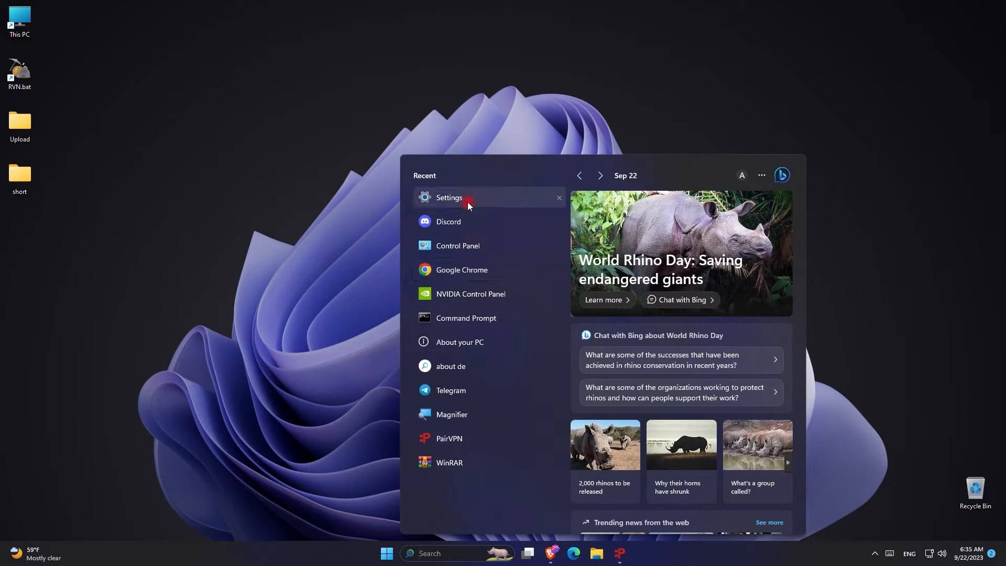
# - In Windows Settings > Privacy & security > Microphone, confirm desktop app microphone access is On
pyautogui.click(449, 197)
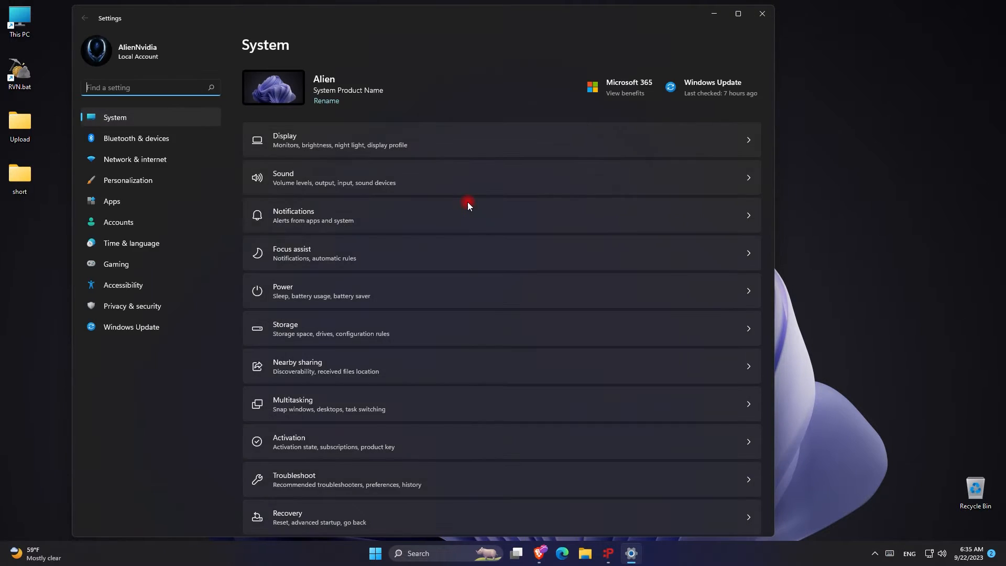
pyautogui.moveTo(222, 277)
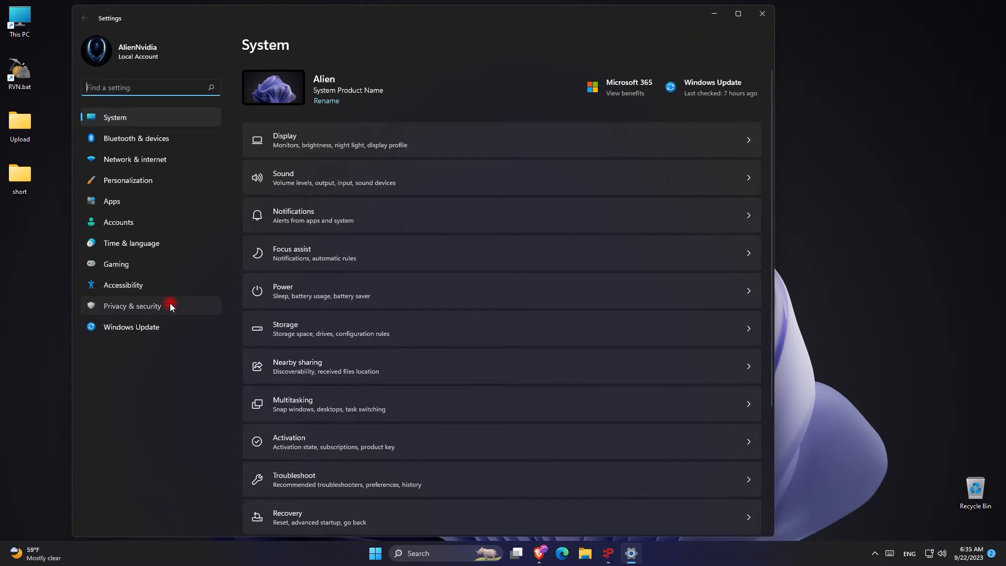
pyautogui.click(132, 305)
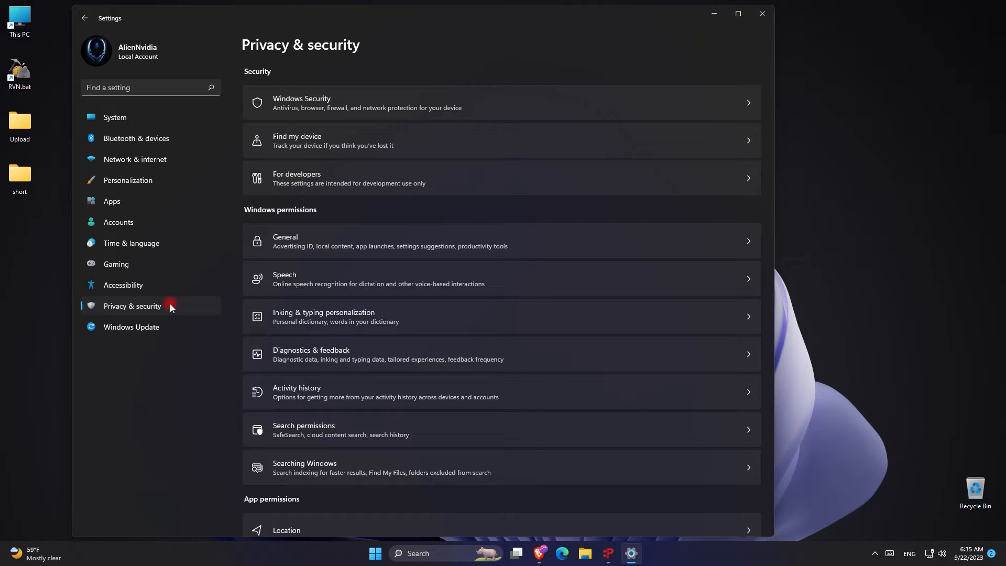
pyautogui.scroll(-3)
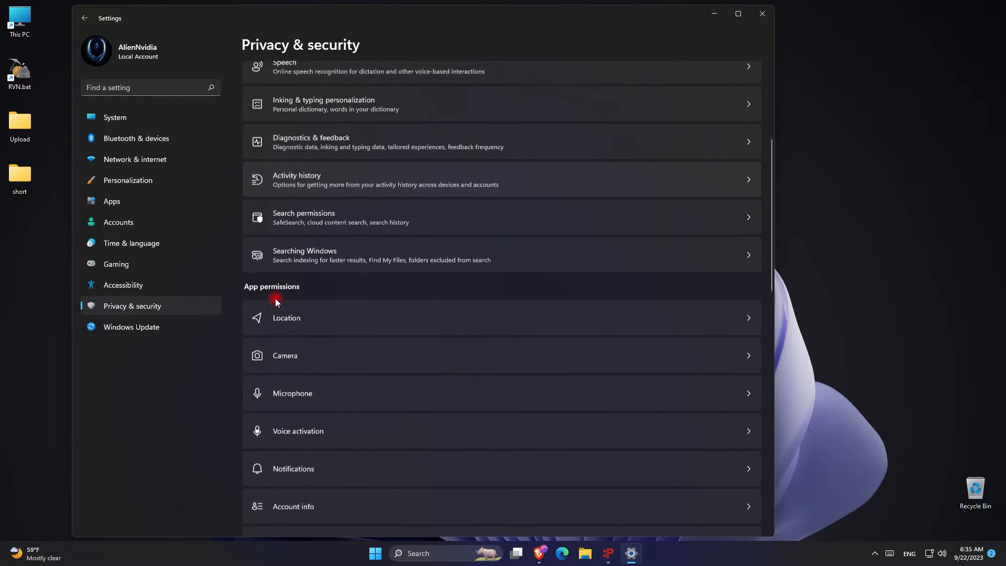
pyautogui.scroll(-3)
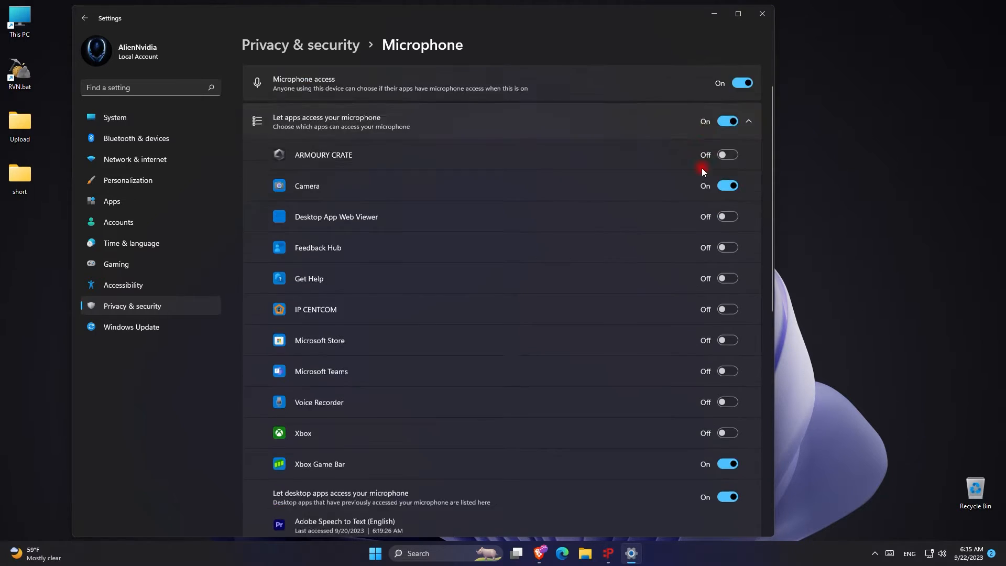
pyautogui.scroll(-3)
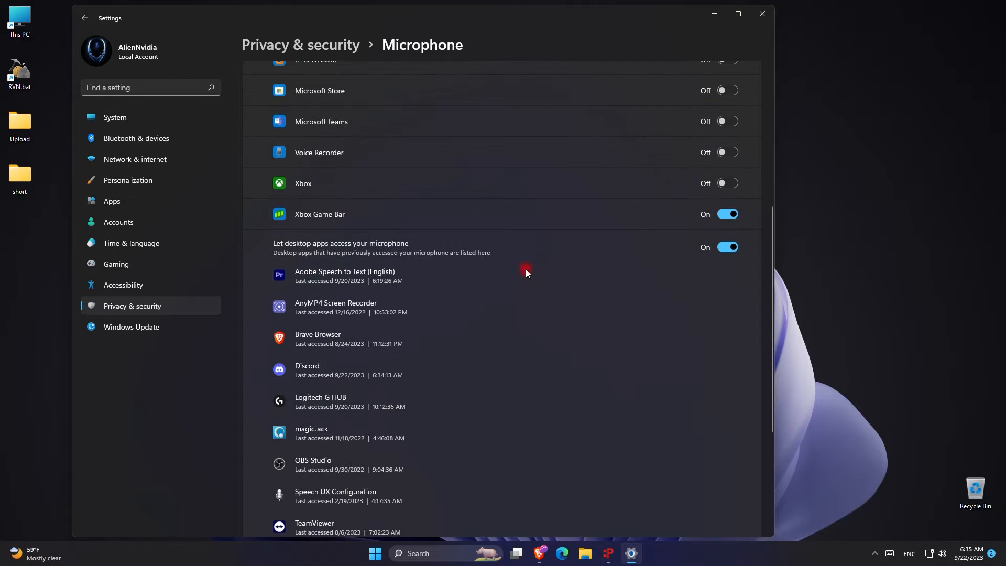
pyautogui.moveTo(308, 375)
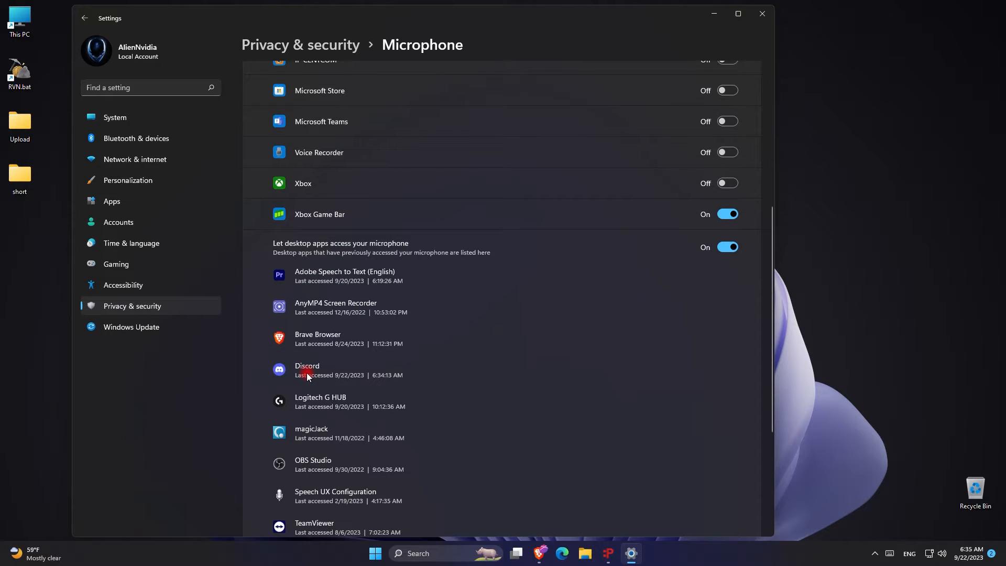
pyautogui.moveTo(332, 245)
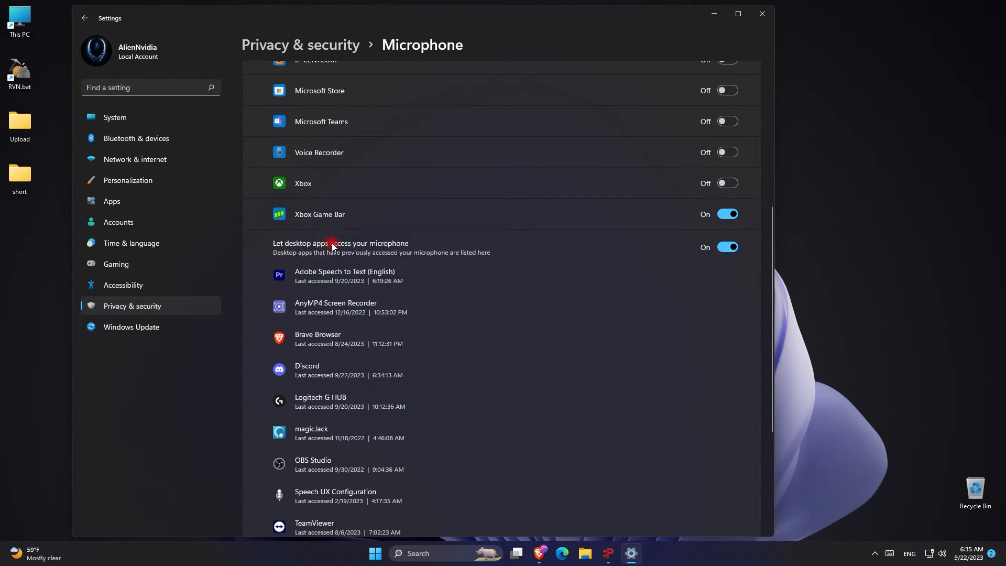
pyautogui.moveTo(316, 359)
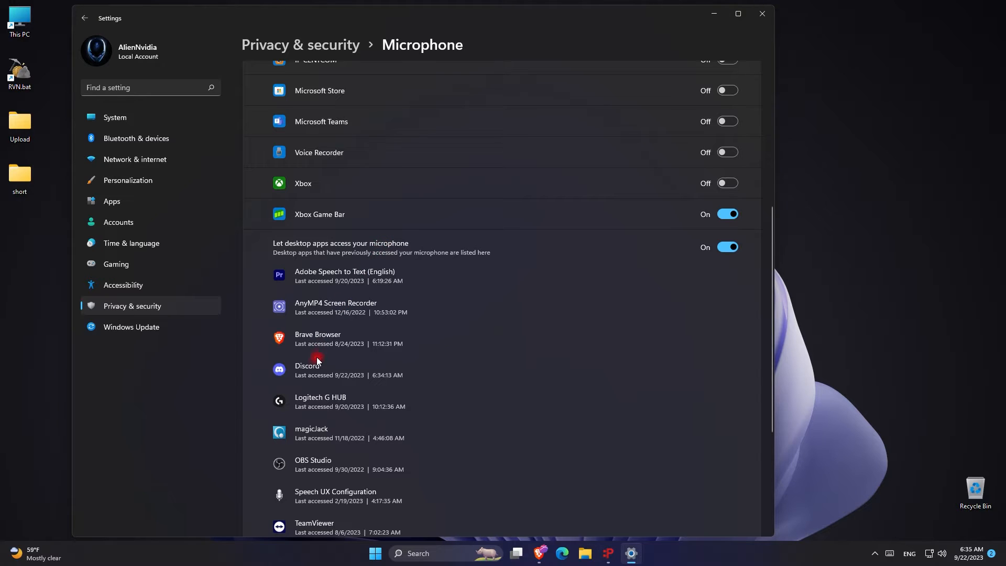
pyautogui.moveTo(334, 381)
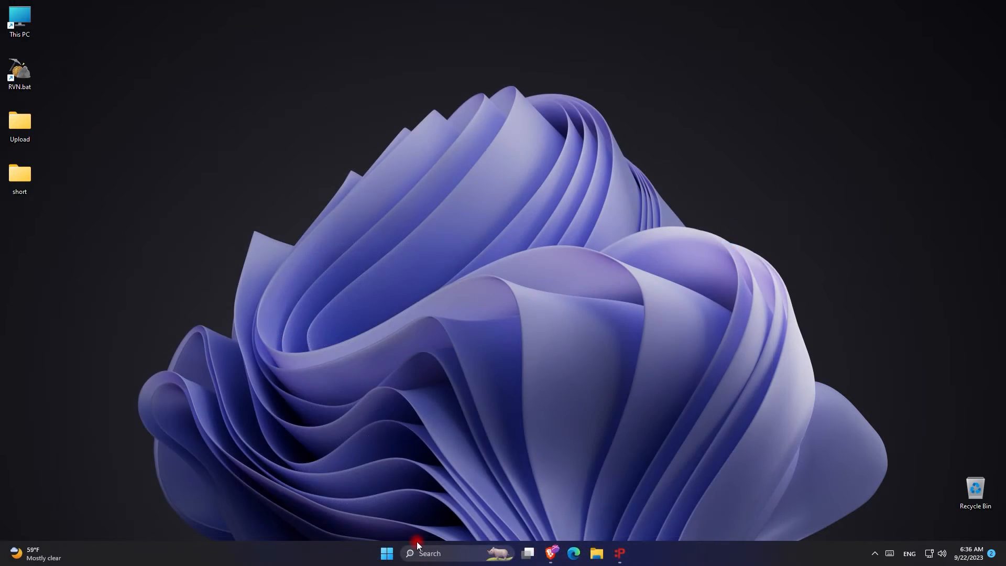
# - Open the Sound dialog from Control Panel's Hardware and Sound, showing the Playback tab
pyautogui.click(428, 553)
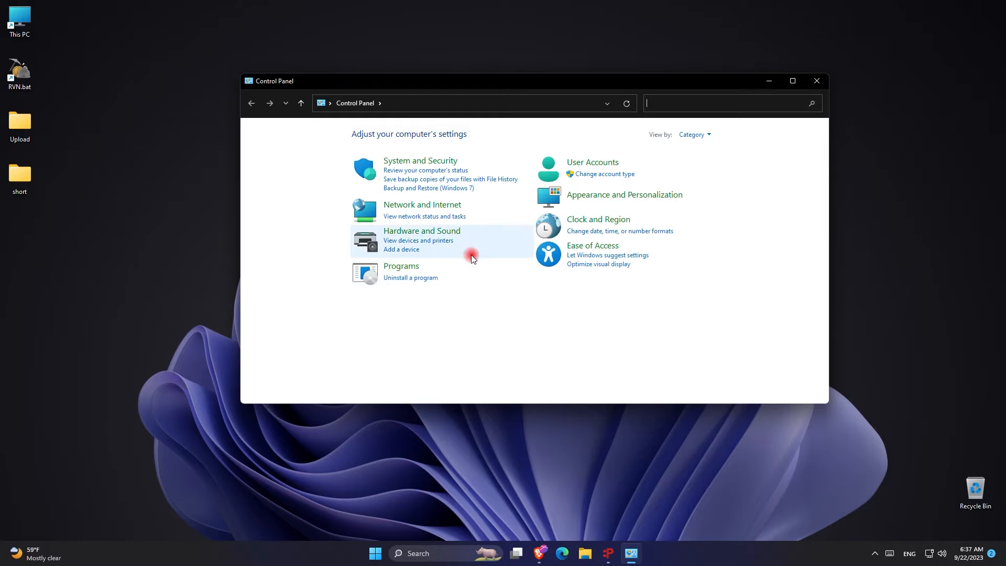
pyautogui.click(421, 230)
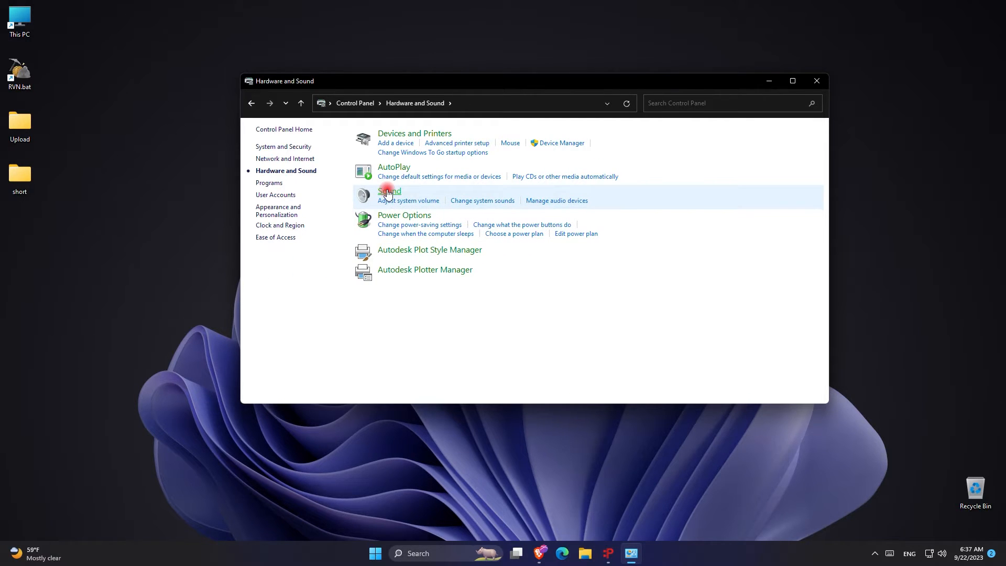
pyautogui.click(389, 192)
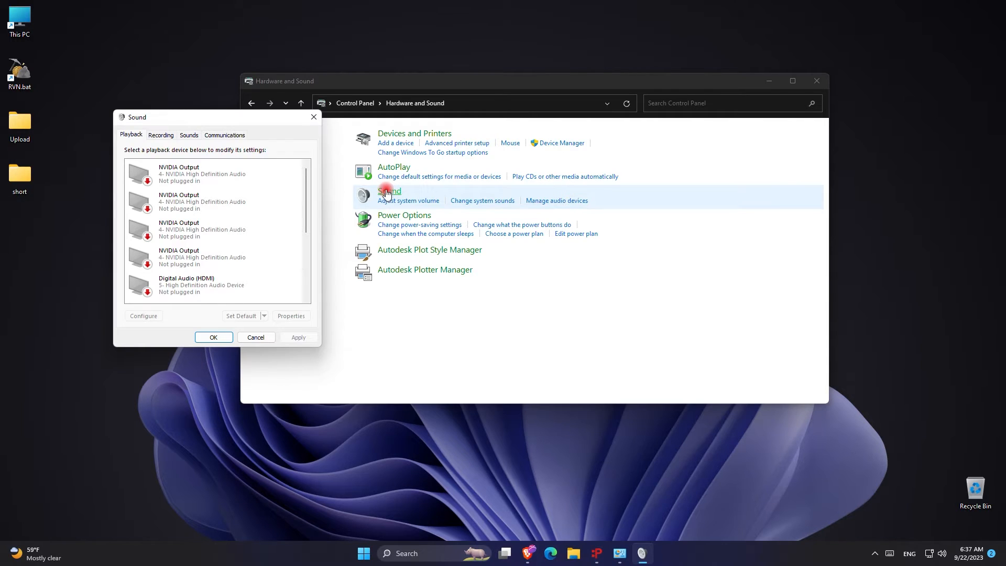
pyautogui.scroll(-3)
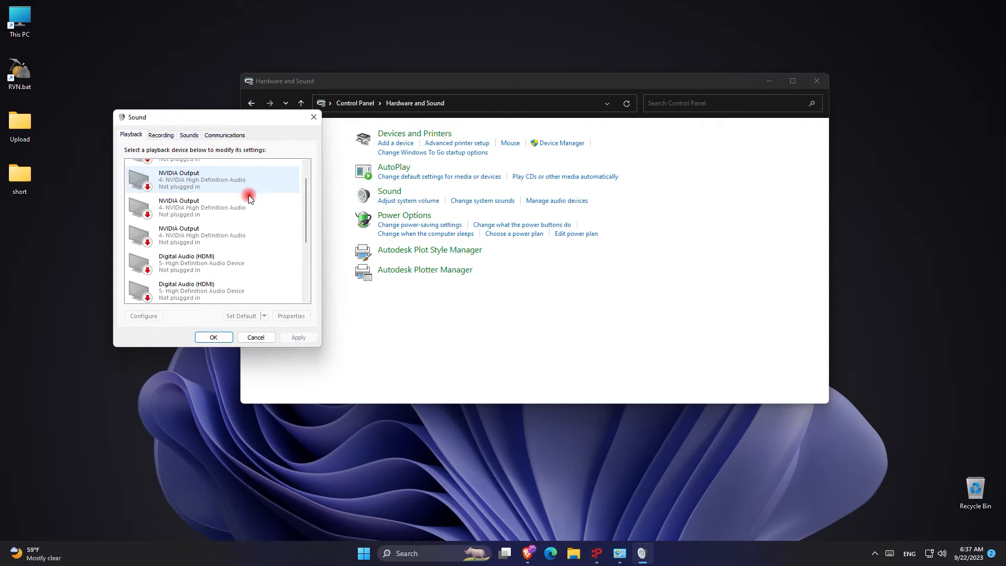
pyautogui.scroll(-3)
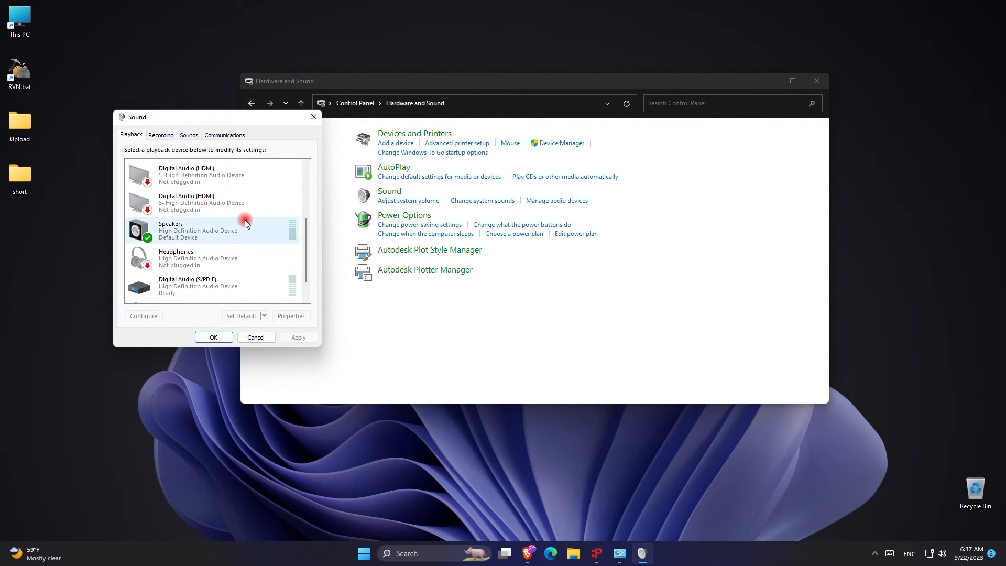
pyautogui.rightClick(221, 230)
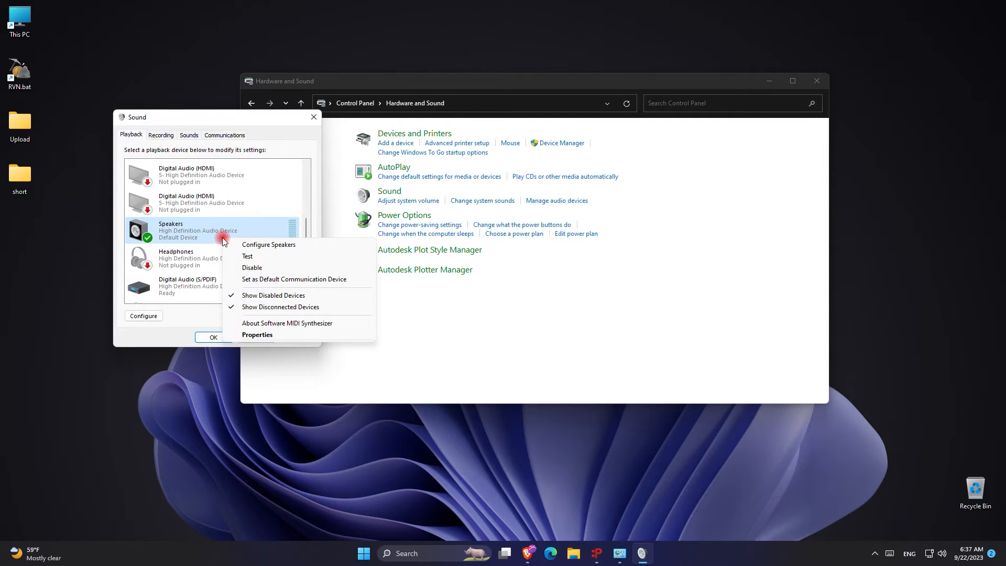
pyautogui.moveTo(215, 237)
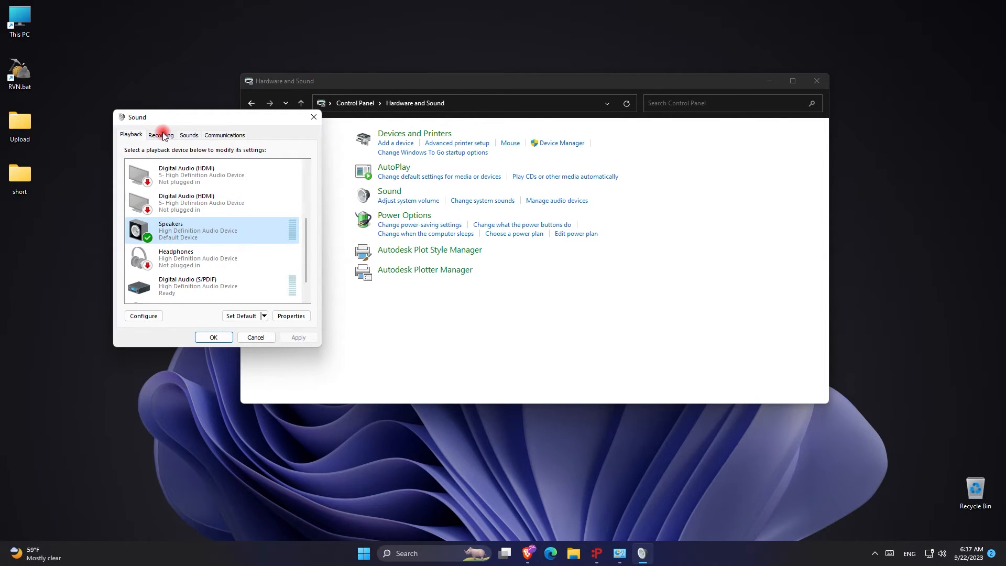
pyautogui.rightClick(211, 230)
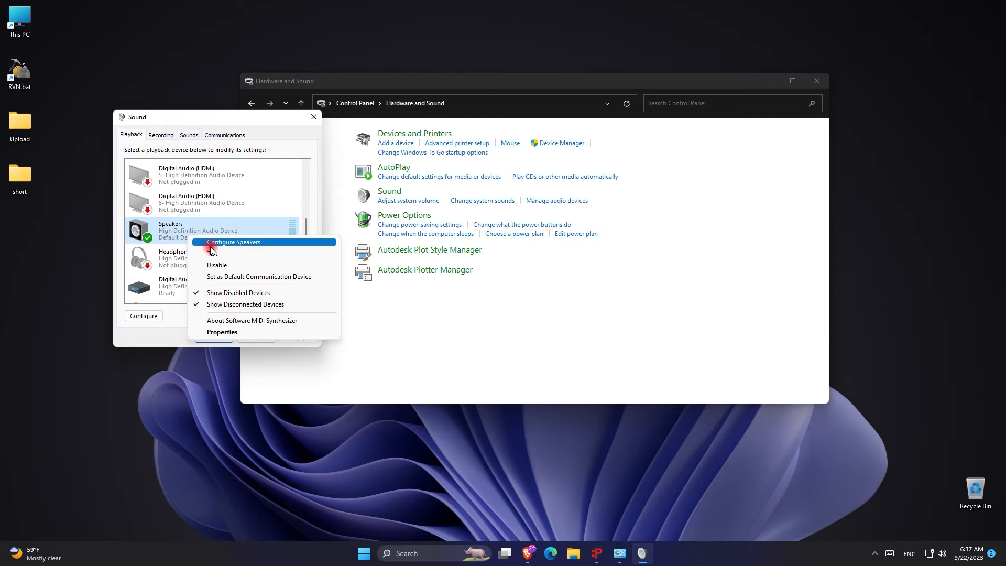
pyautogui.click(213, 257)
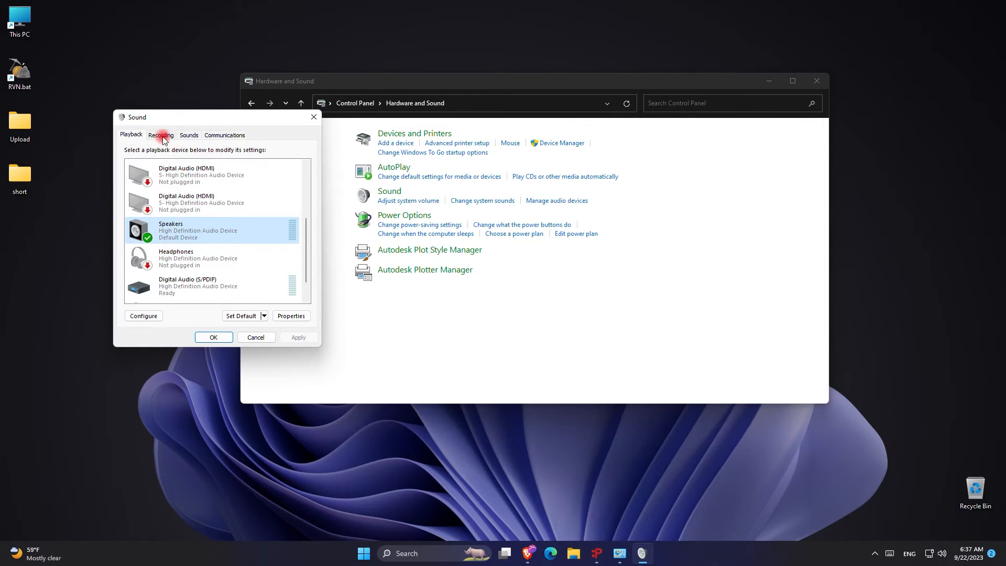
# - Verify the Yeti X Microphone is the default recording device, then close Sound and Control Panel
pyautogui.click(160, 135)
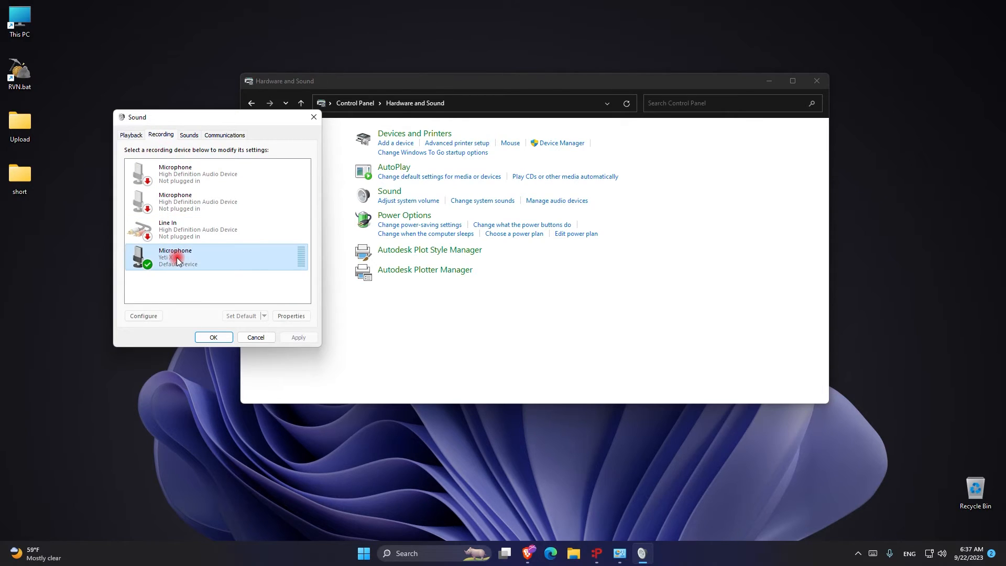
pyautogui.moveTo(183, 331)
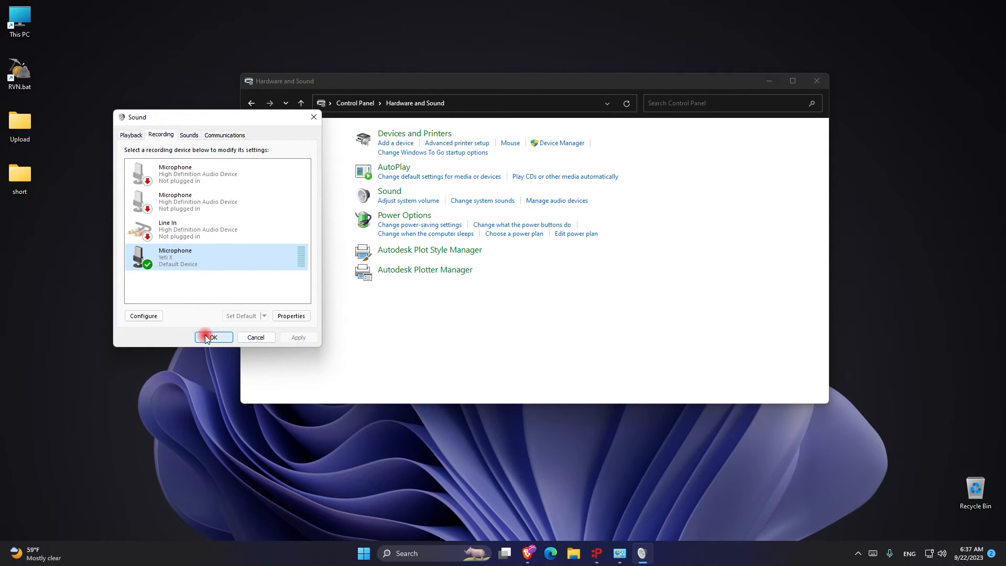
pyautogui.click(212, 337)
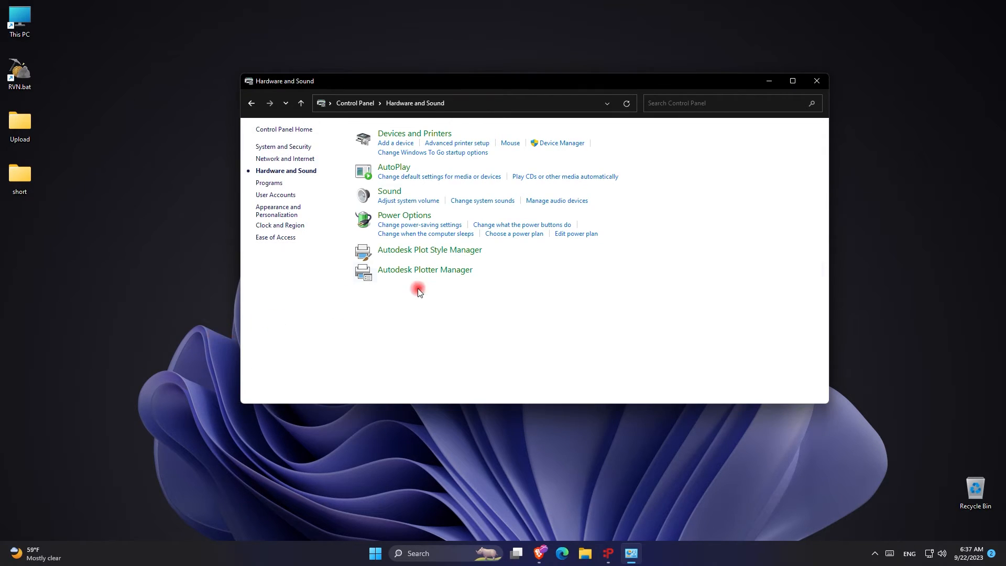
pyautogui.click(816, 80)
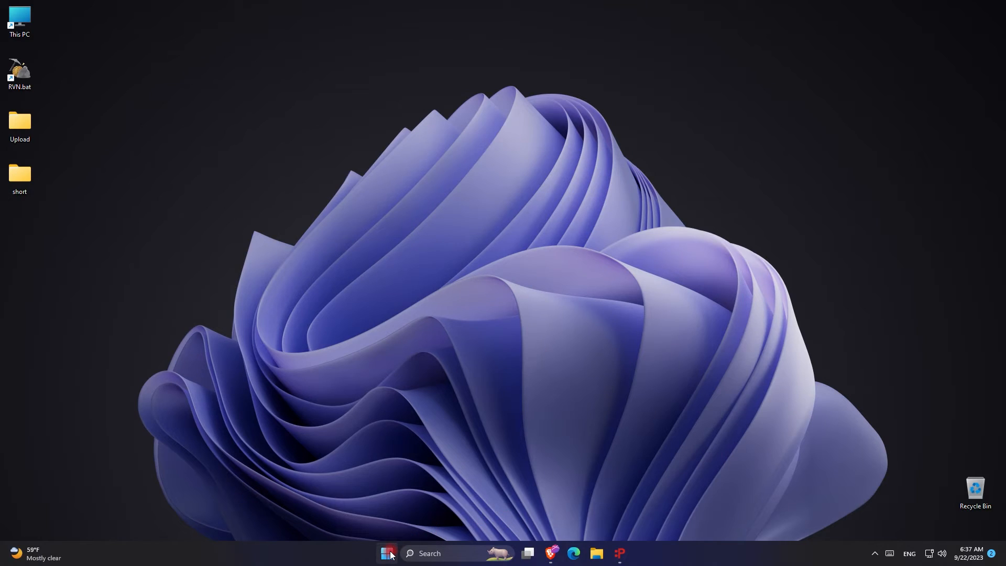
# - Open Device Manager from the Start button's right-click quick link menu
pyautogui.rightClick(386, 553)
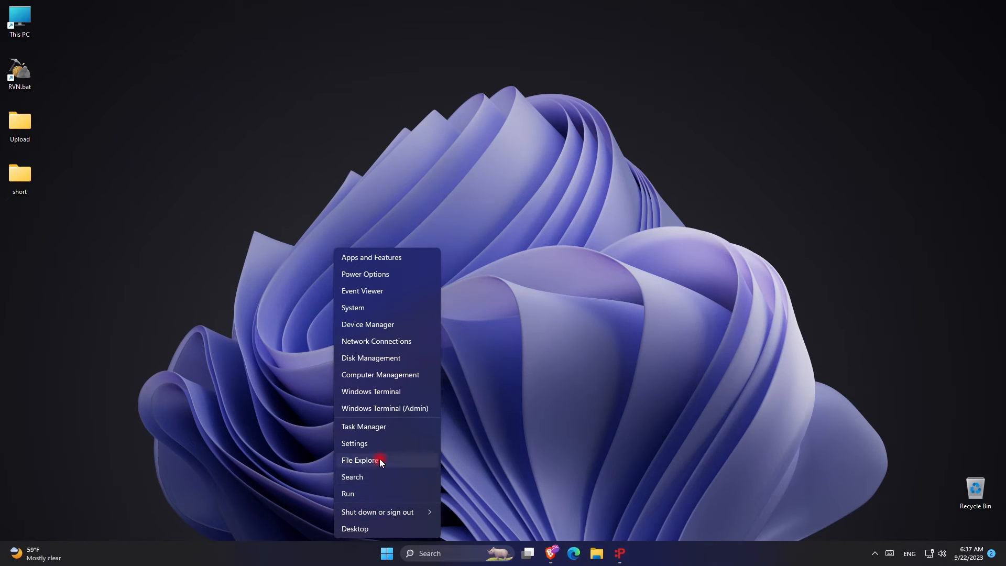
pyautogui.moveTo(376, 340)
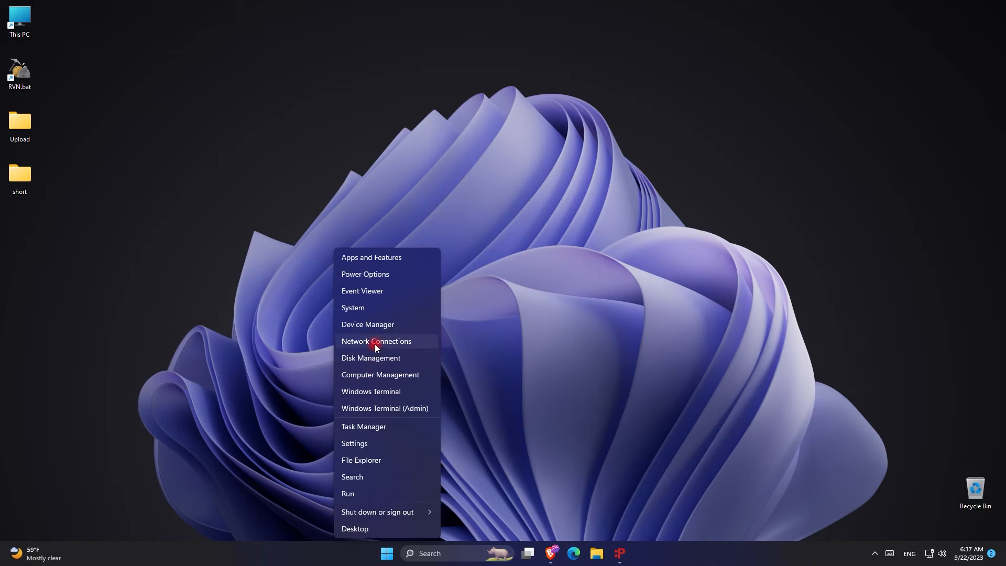
pyautogui.moveTo(375, 328)
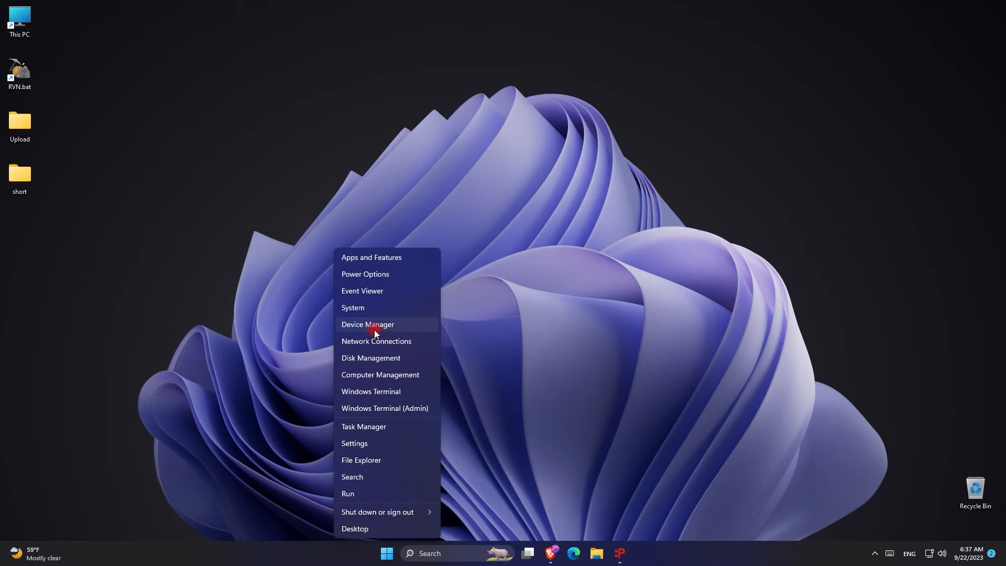
pyautogui.click(366, 323)
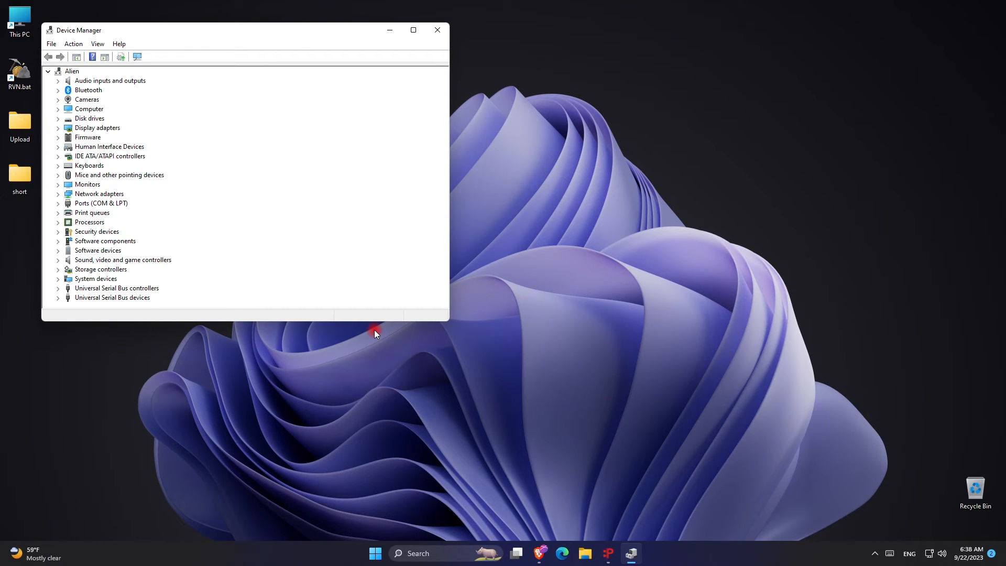
# - Expand 'Sound, video and game controllers', select Yeti X, and right-click the High Definition Audio Device
pyautogui.click(58, 260)
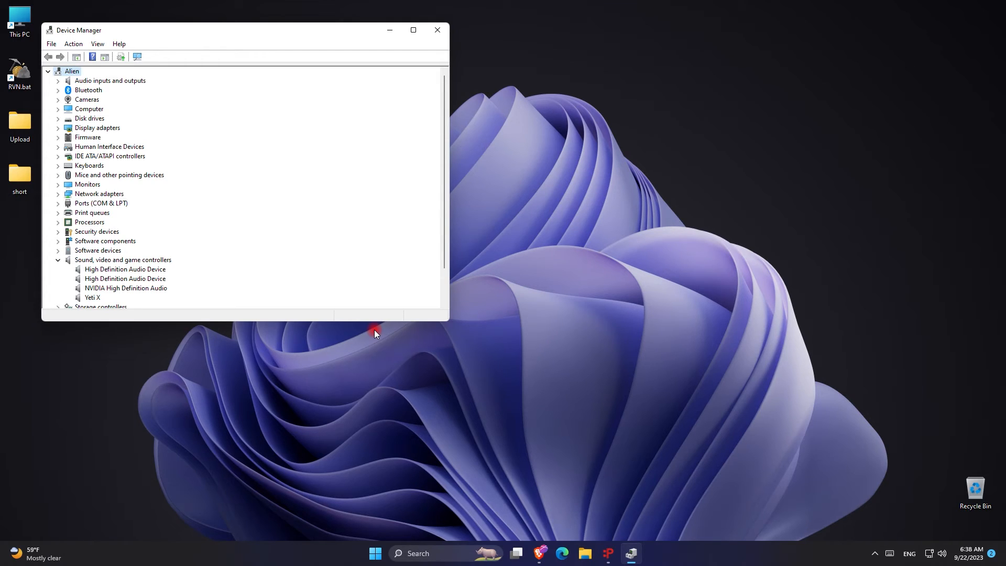
pyautogui.click(91, 297)
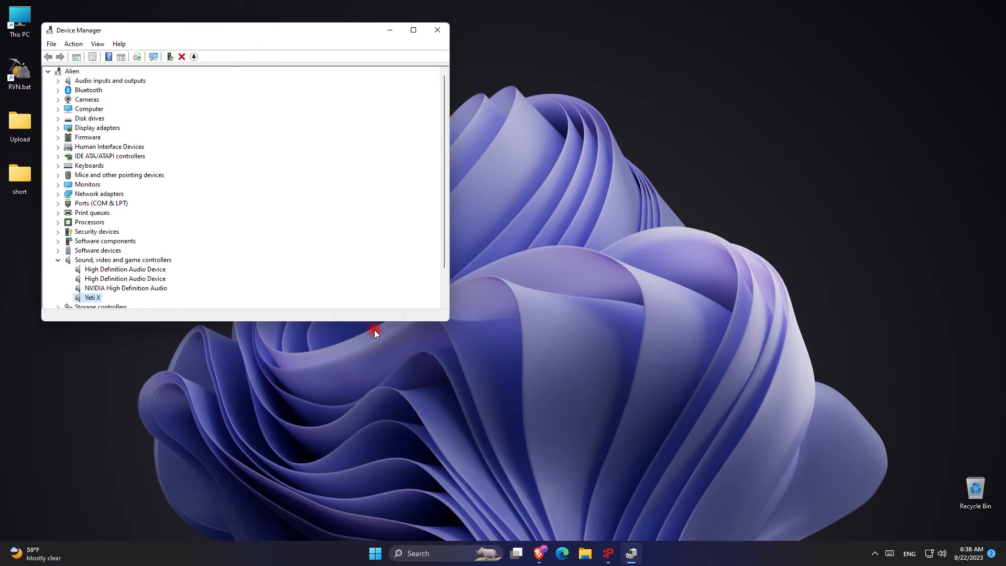
pyautogui.rightClick(125, 278)
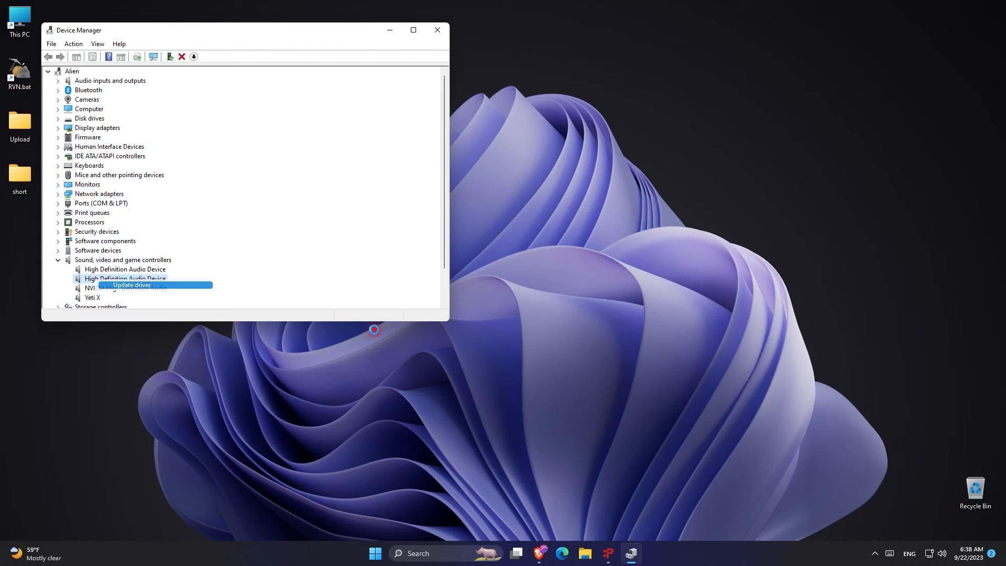
# - Auto-search drivers for High Definition Audio Device and Yeti X, both already best, then close Device Manager
pyautogui.click(132, 285)
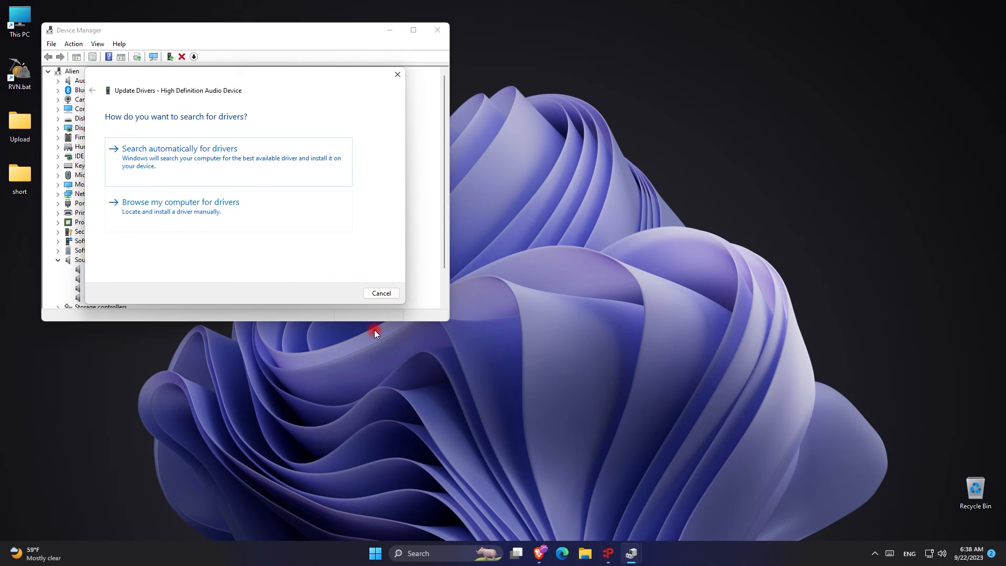
pyautogui.click(180, 148)
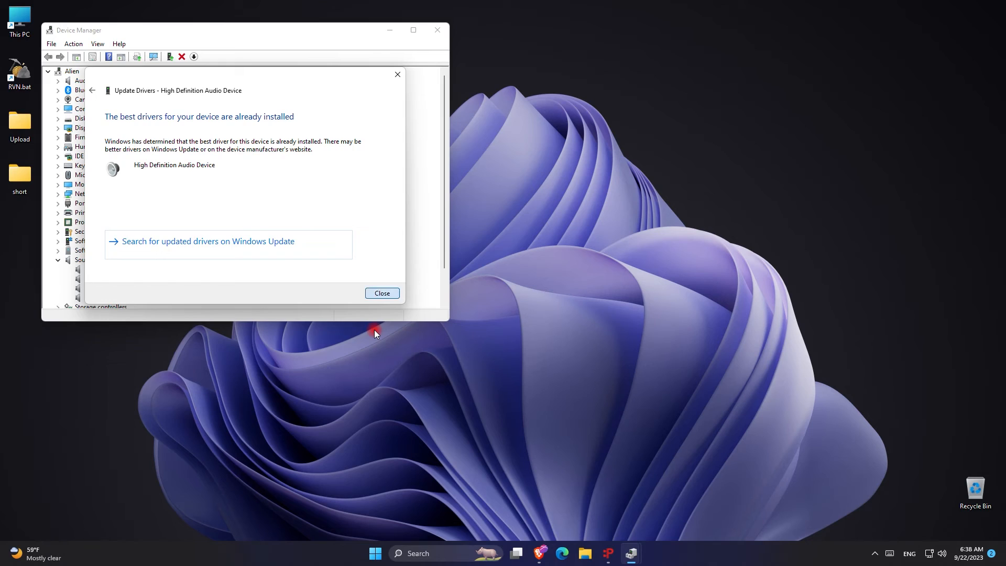
pyautogui.click(381, 292)
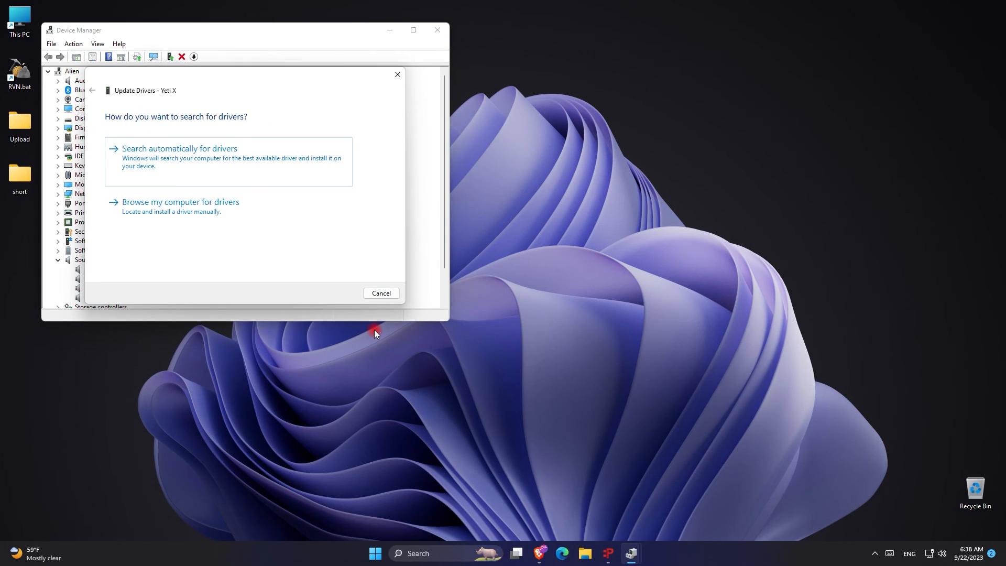
pyautogui.click(179, 148)
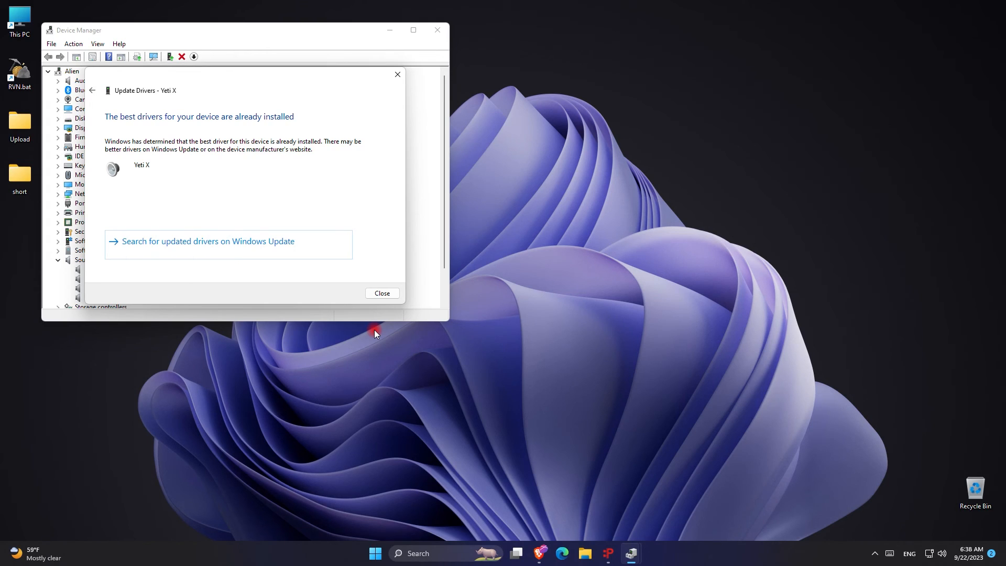
pyautogui.click(381, 293)
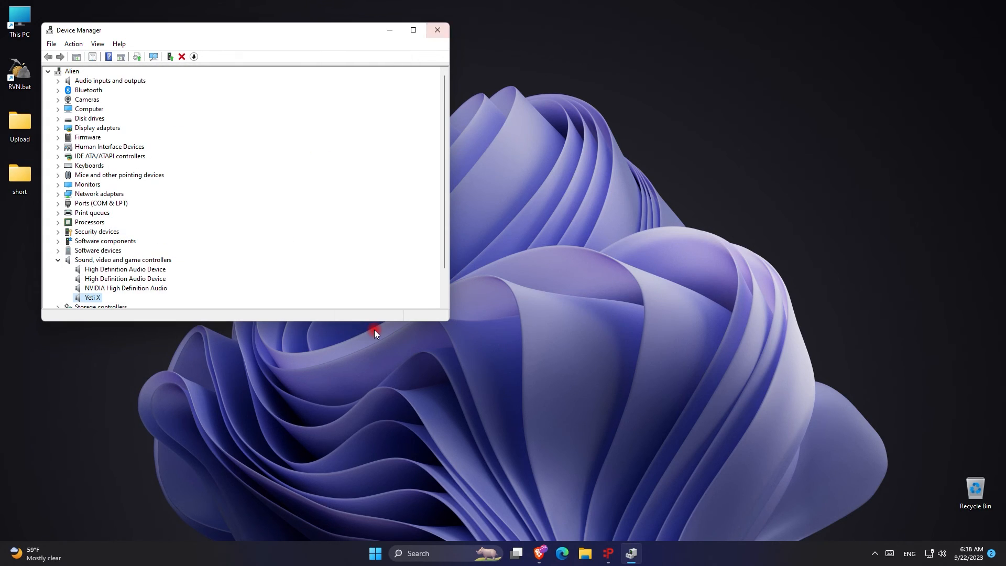
pyautogui.moveTo(437, 30)
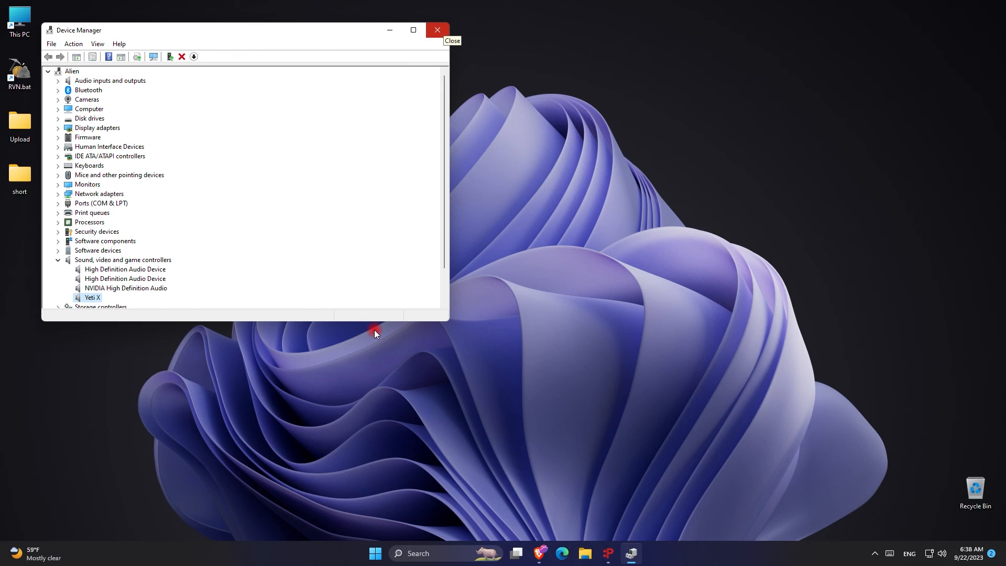
pyautogui.click(437, 31)
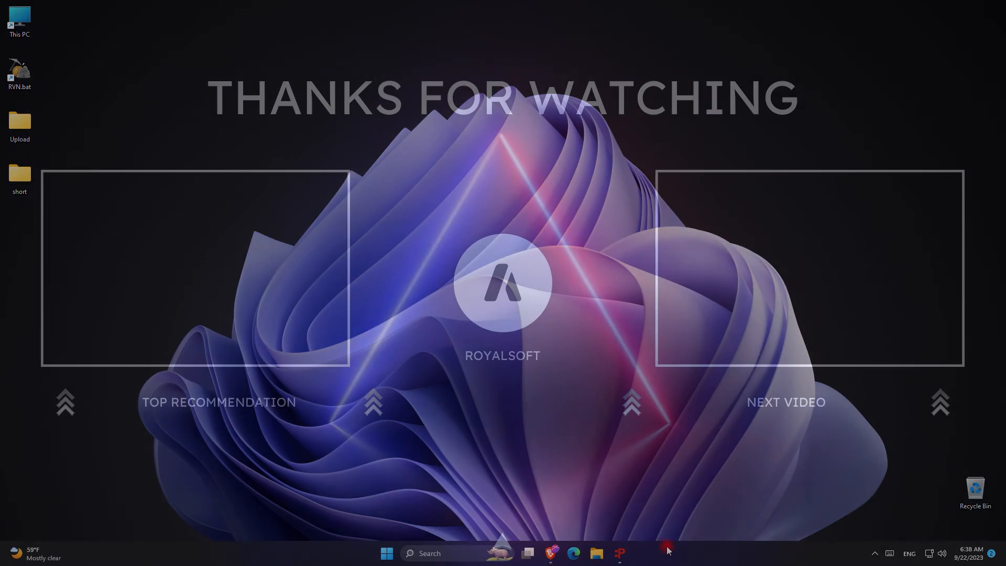